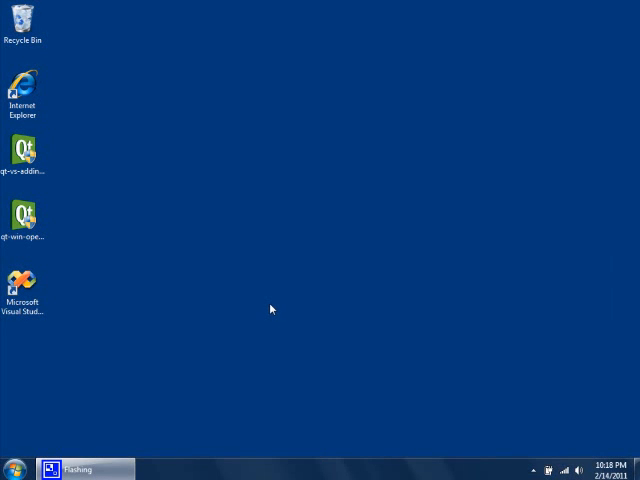
pyautogui.moveTo(172, 296)
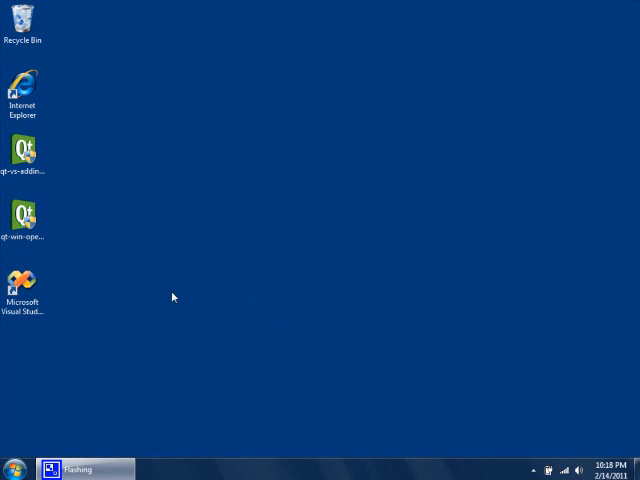
# Launch Visual Studio 2008 from the desktop and begin a new project from the File menu.
pyautogui.click(22, 284)
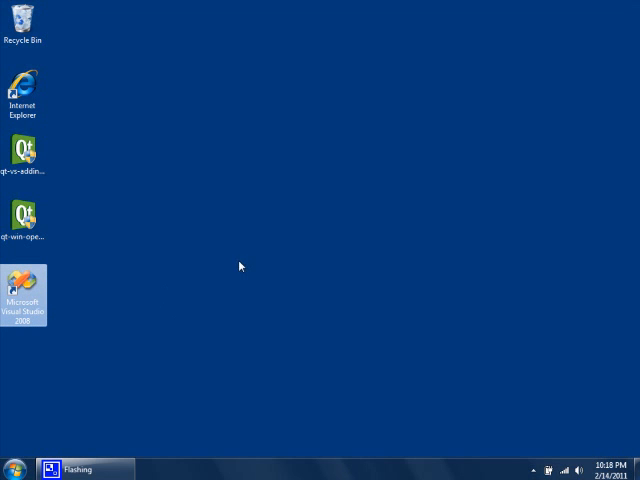
pyautogui.doubleClick(22, 294)
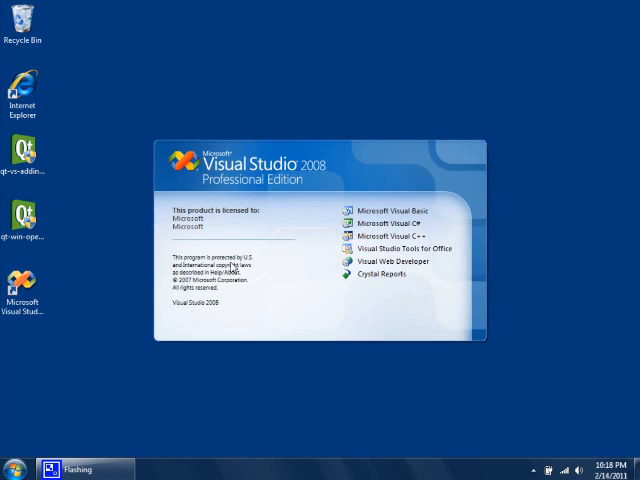
pyautogui.moveTo(364, 304)
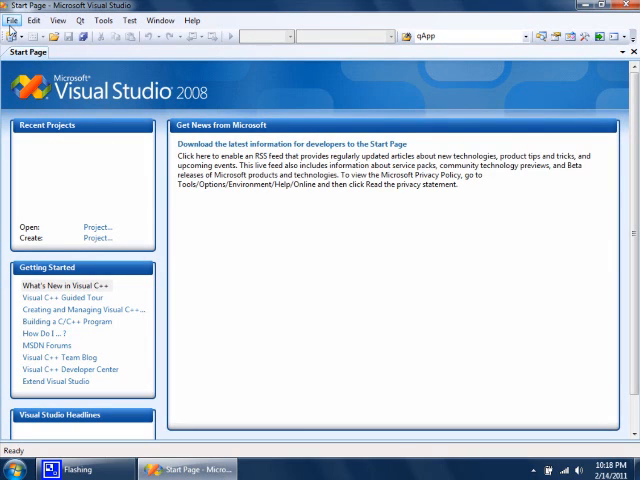
pyautogui.click(12, 20)
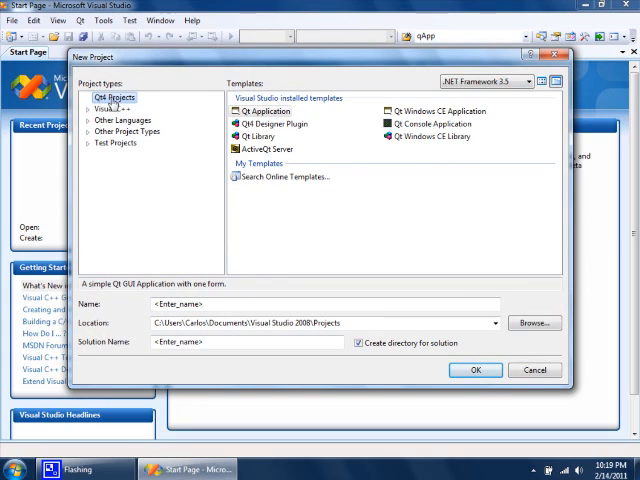
# Choose the Qt Application template and create the project named QtHelloWorld.
pyautogui.click(266, 112)
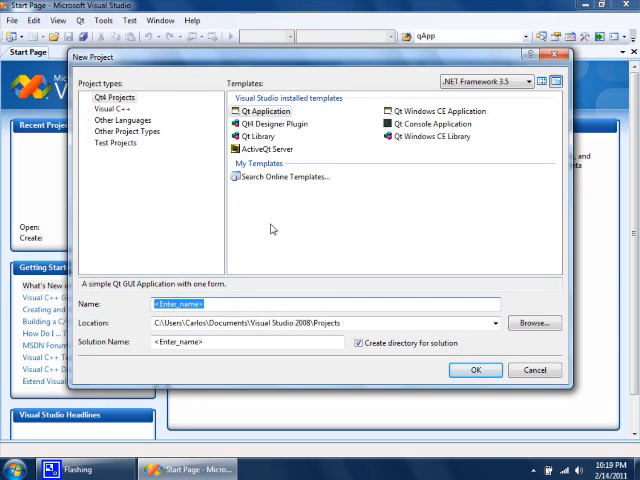
pyautogui.write('QtHelloWorld')
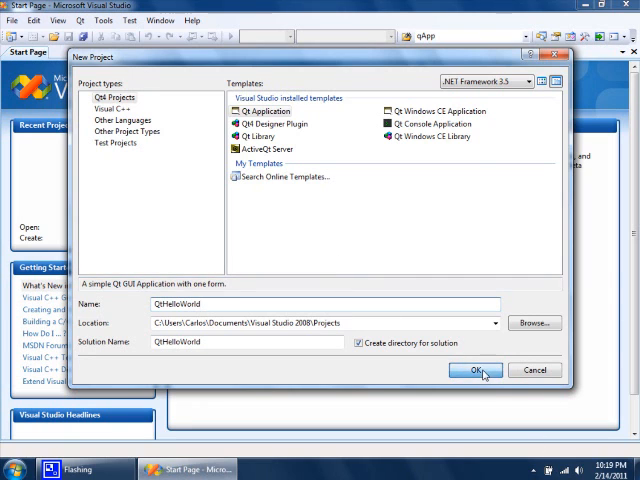
pyautogui.click(476, 370)
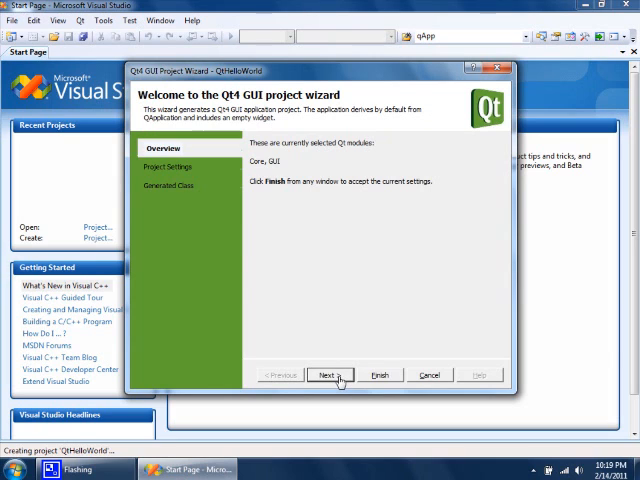
# Accept the default Qt modules and generated class, finishing the Qt4 GUI wizard.
pyautogui.click(328, 376)
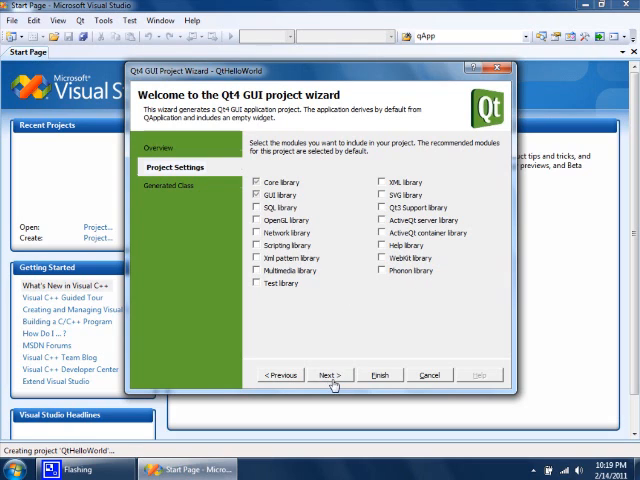
pyautogui.click(328, 376)
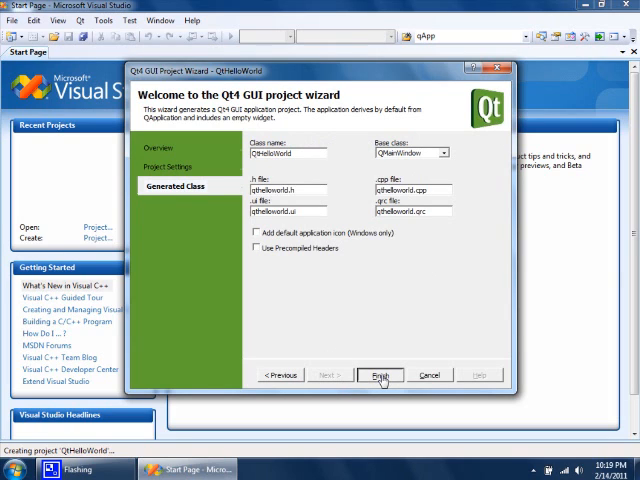
pyautogui.click(380, 372)
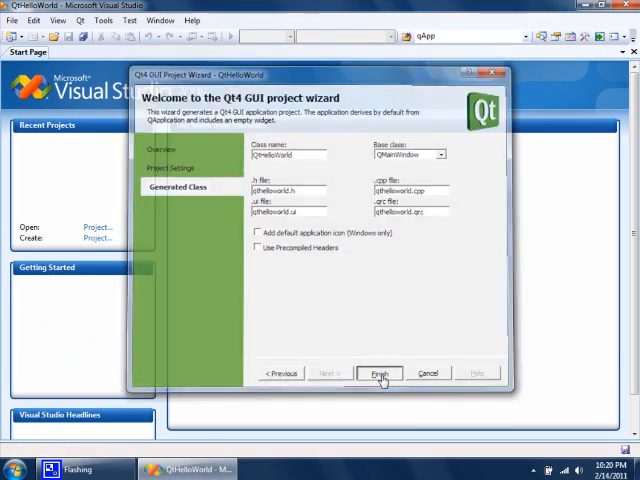
pyautogui.click(380, 372)
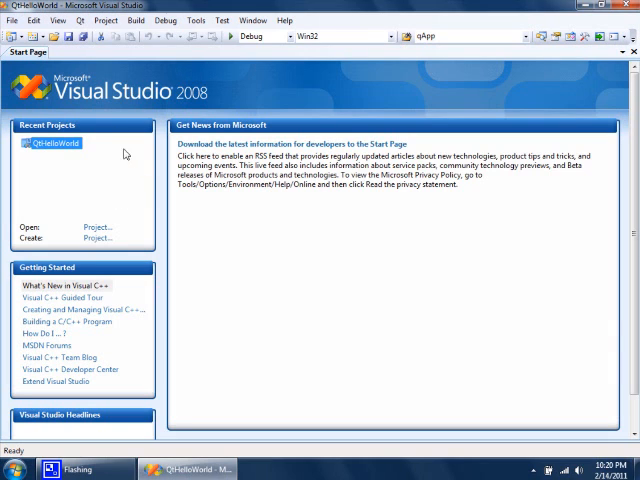
# Show the QtHelloWorld project files in the Solution Explorer via the View menu.
pyautogui.click(56, 20)
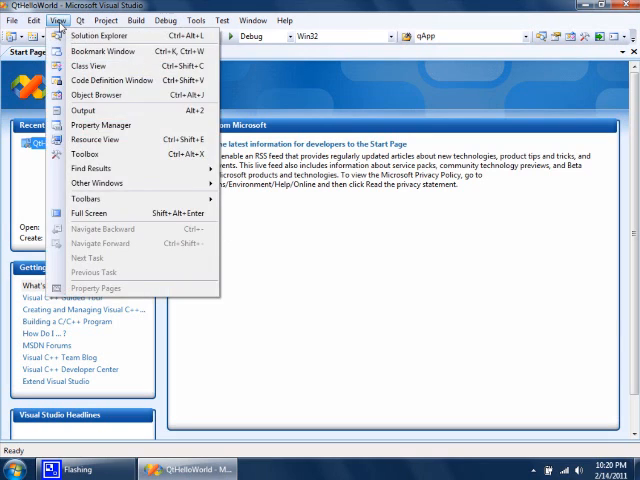
pyautogui.moveTo(104, 36)
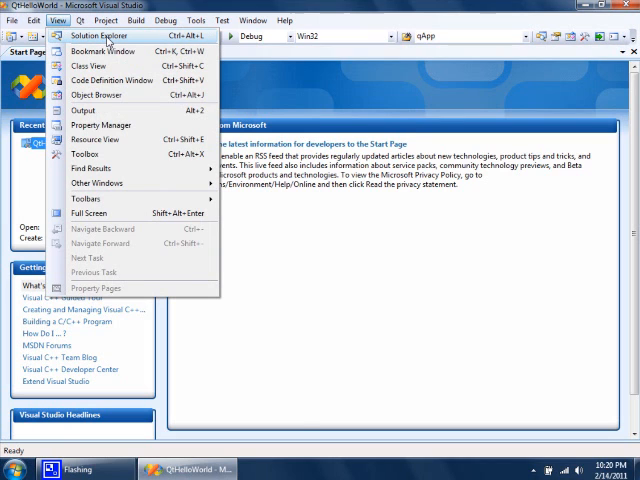
pyautogui.click(98, 36)
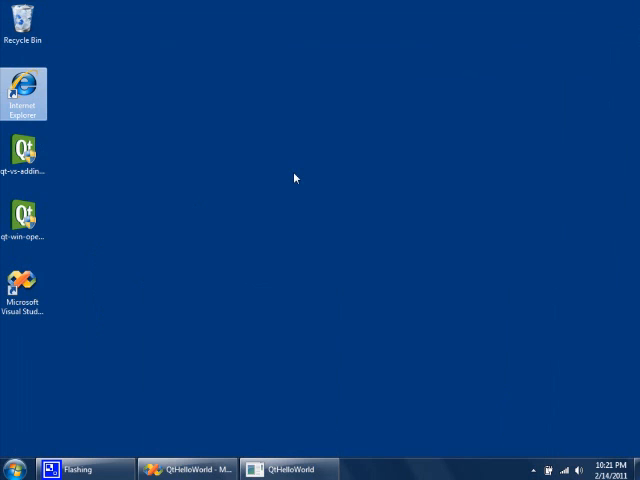
# Search Google for 'qt tutorial' in Internet Explorer and choose the Qt 4.7.1 Tutorials result.
pyautogui.doubleClick(22, 92)
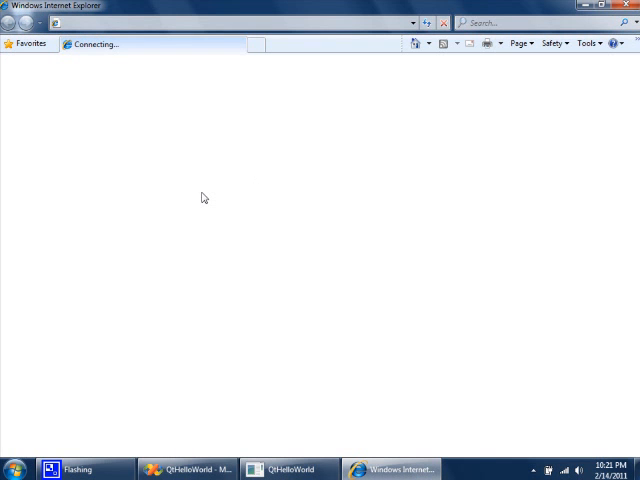
pyautogui.write('q')
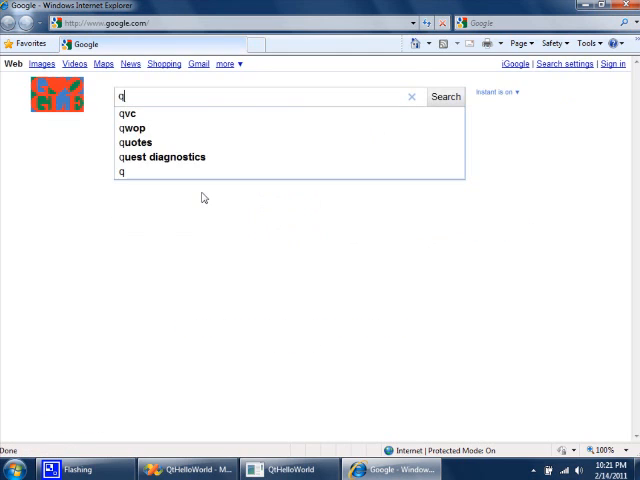
pyautogui.write('t tut')
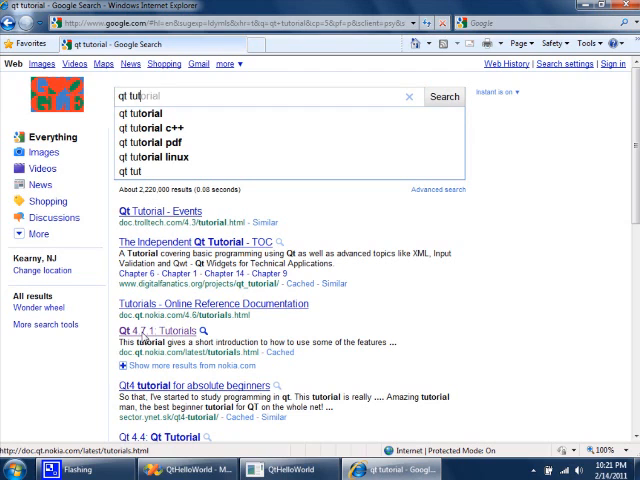
pyautogui.click(148, 330)
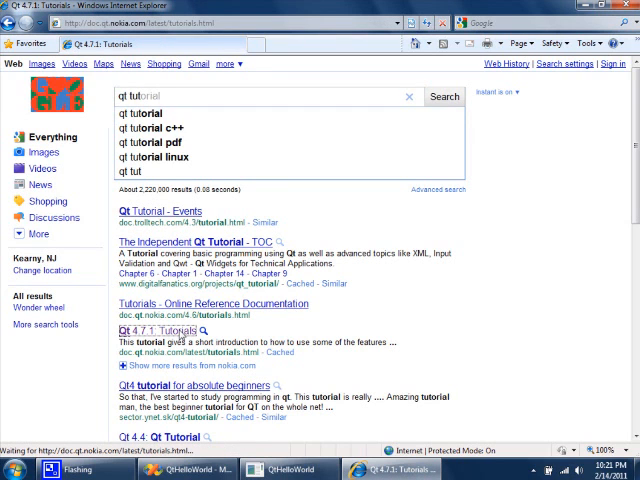
# Open the Address Book tutorial from the Qt 4.7.1 Tutorials page and read down it.
pyautogui.click(160, 330)
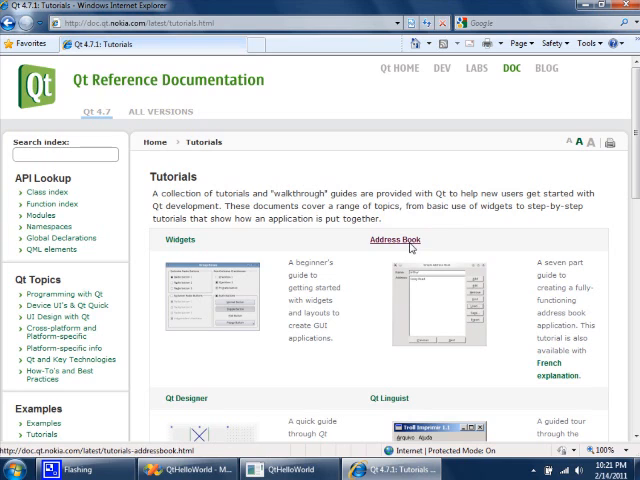
pyautogui.moveTo(400, 246)
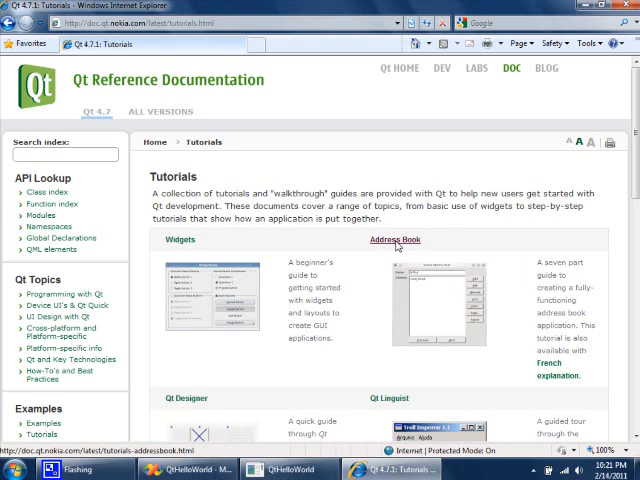
pyautogui.click(400, 236)
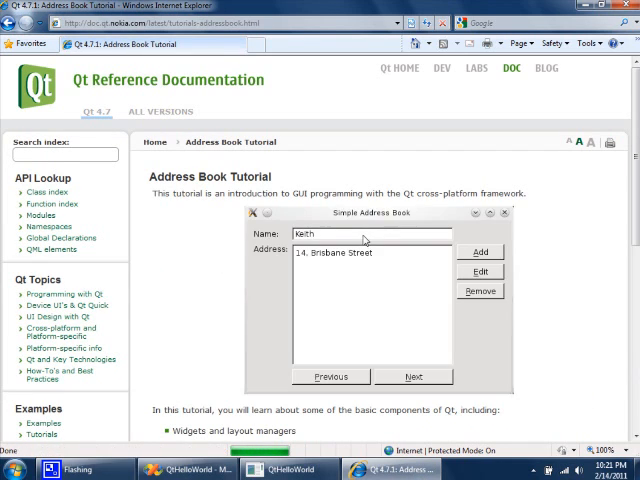
pyautogui.scroll(-3)
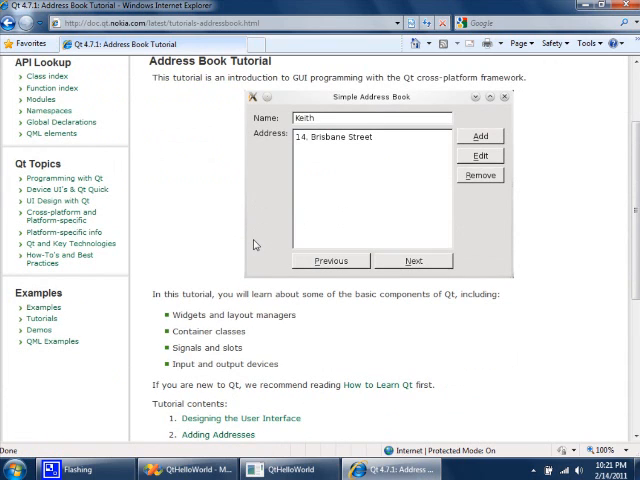